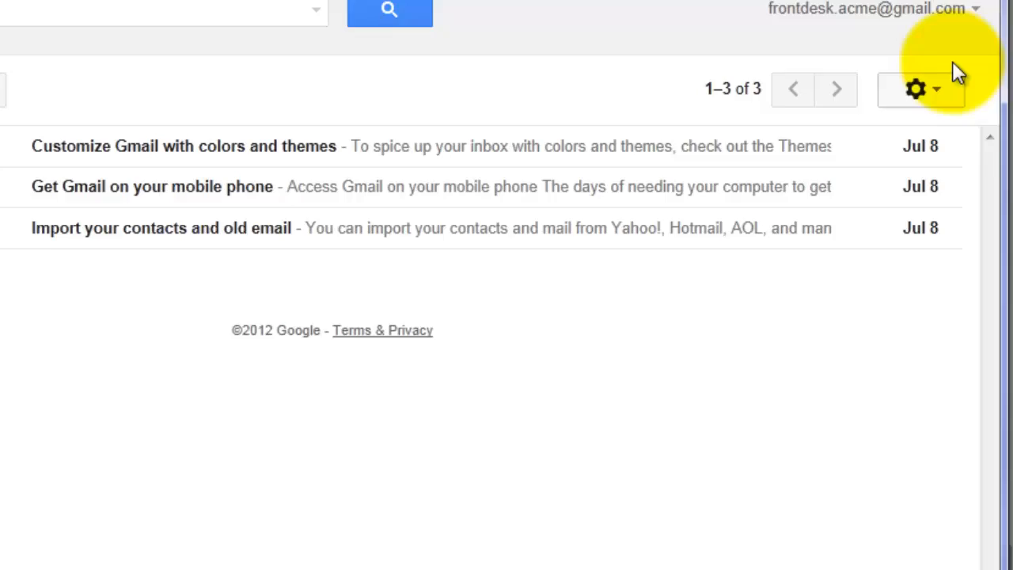
# Reach the Signature section of Gmail's General settings, currently with no signature set.
pyautogui.click(915, 87)
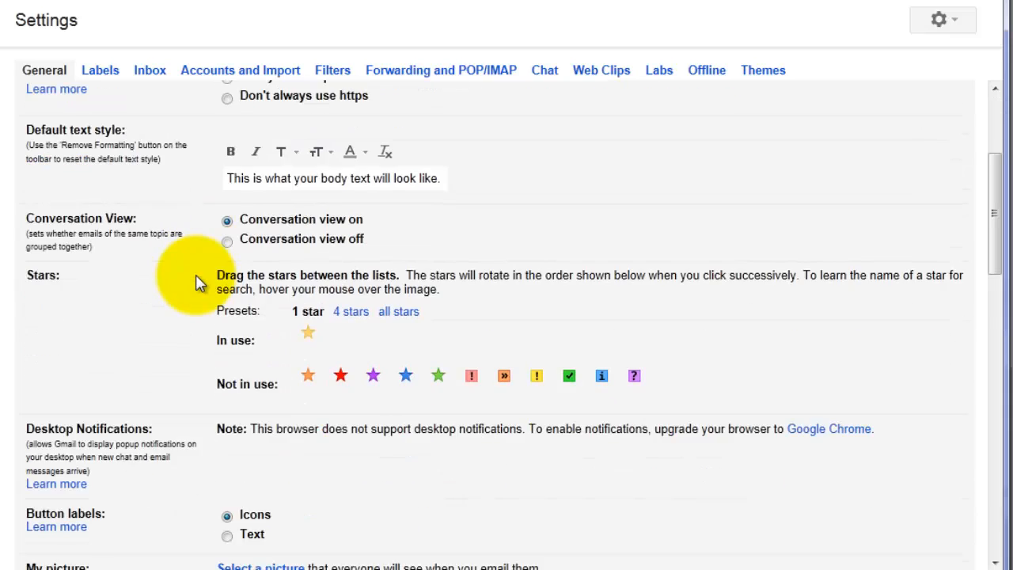
pyautogui.scroll(-3)
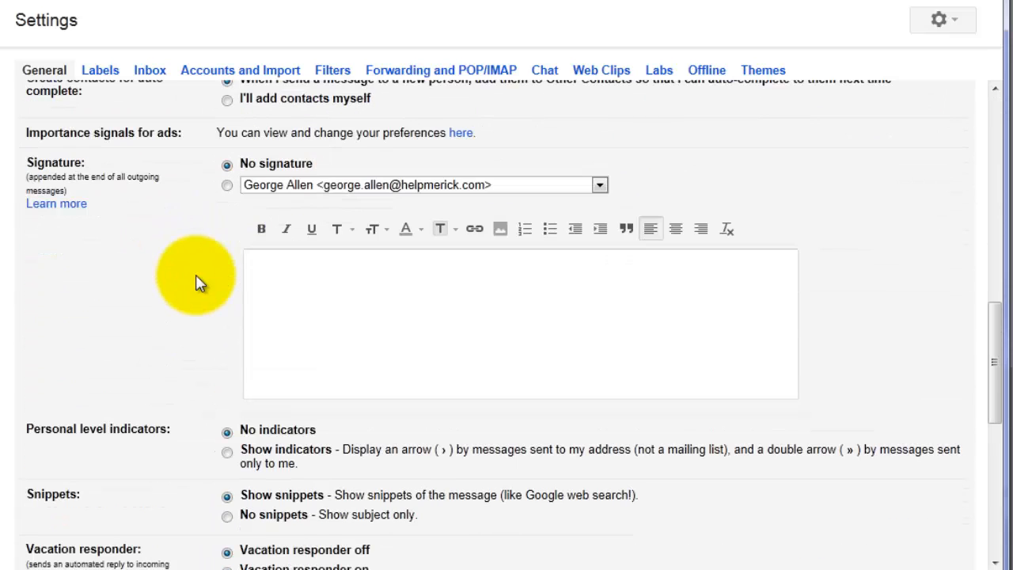
pyautogui.moveTo(162, 288)
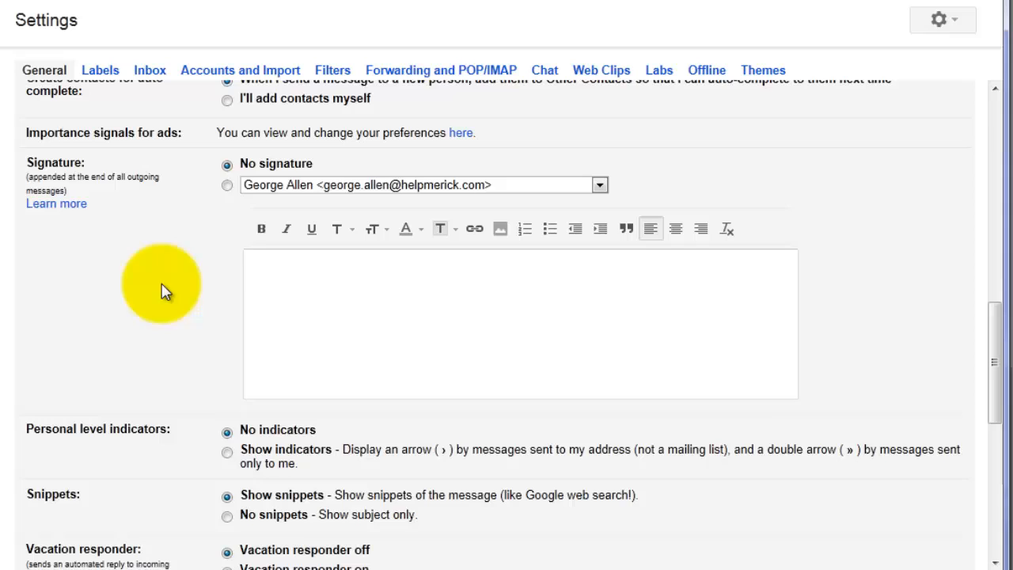
# Give the Acme Manufacturing account a signature reading "--", George Allen, Front Desk Manager.
pyautogui.click(598, 183)
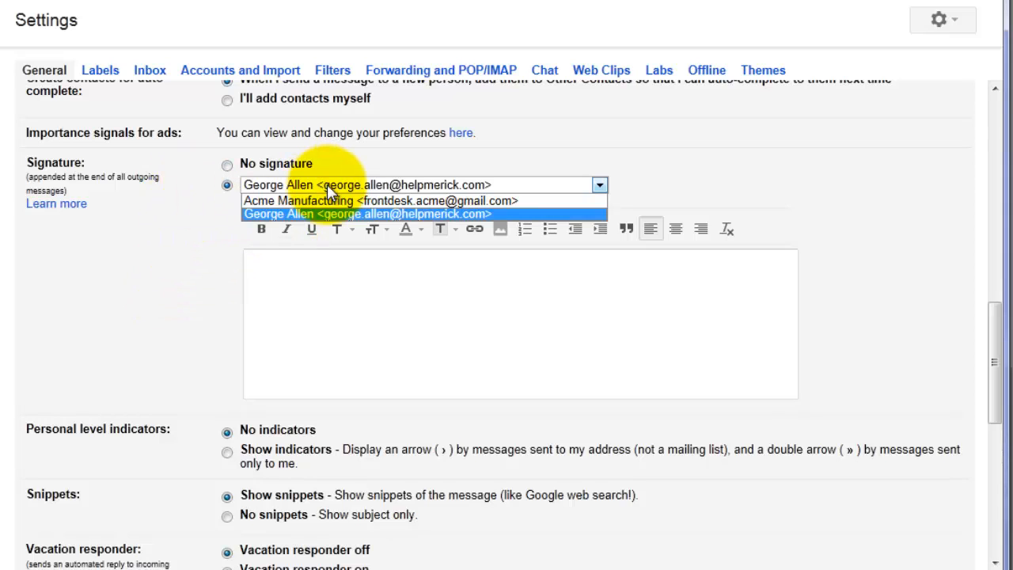
pyautogui.click(364, 214)
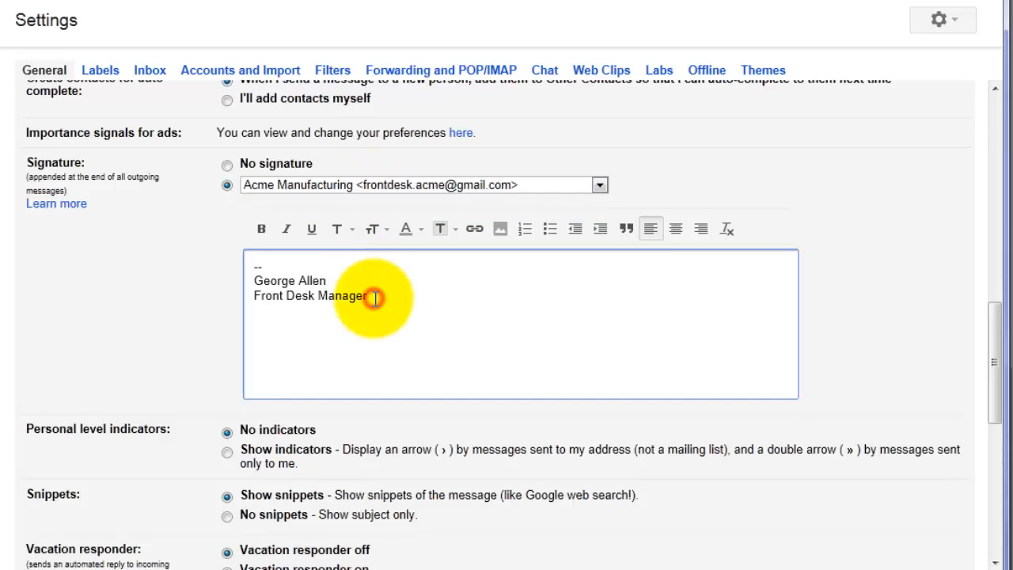
pyautogui.press('Enter')
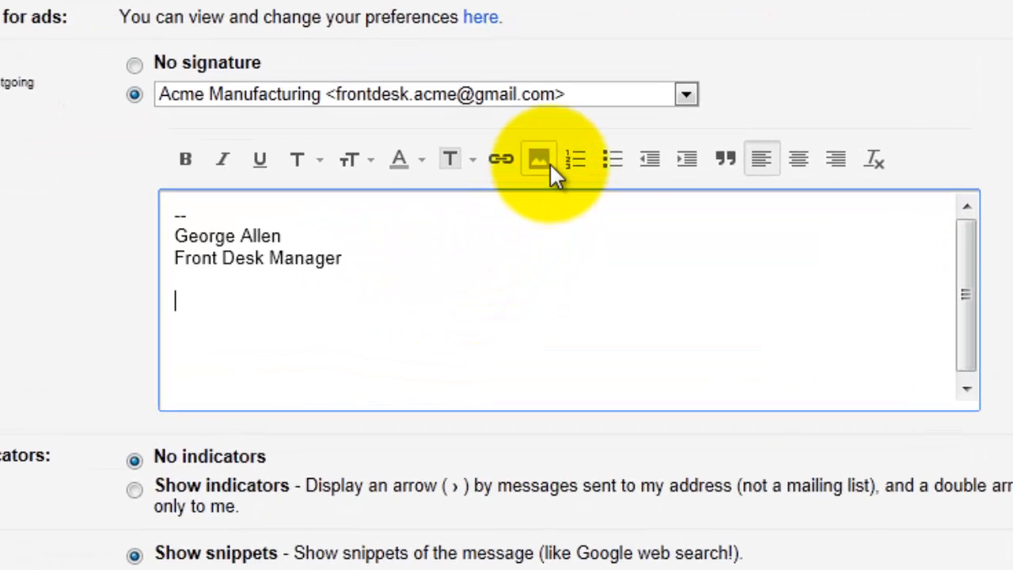
pyautogui.moveTo(537, 158)
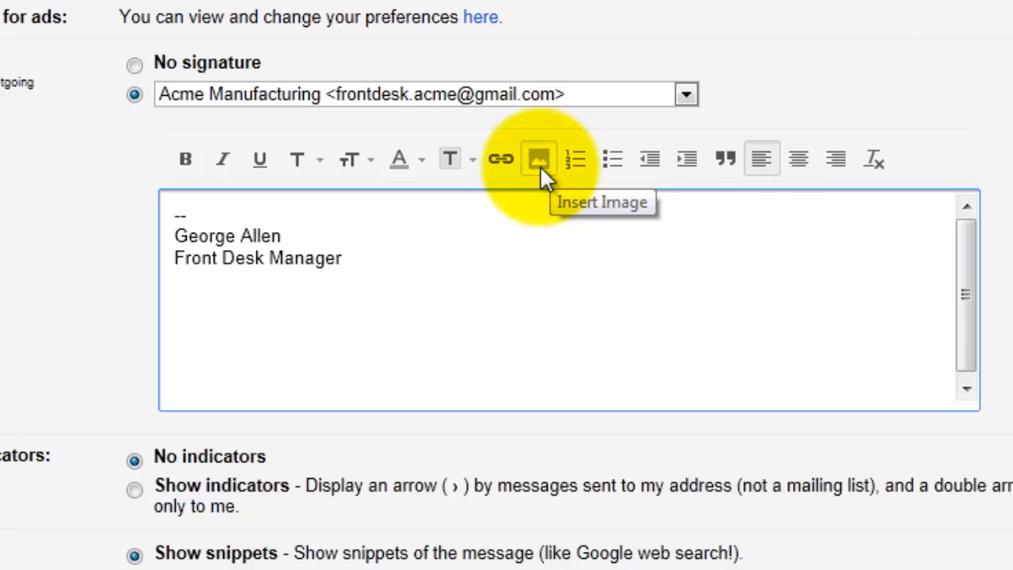
# Bring up the Add an Image dialog for inserting an image by URL into the signature.
pyautogui.click(538, 158)
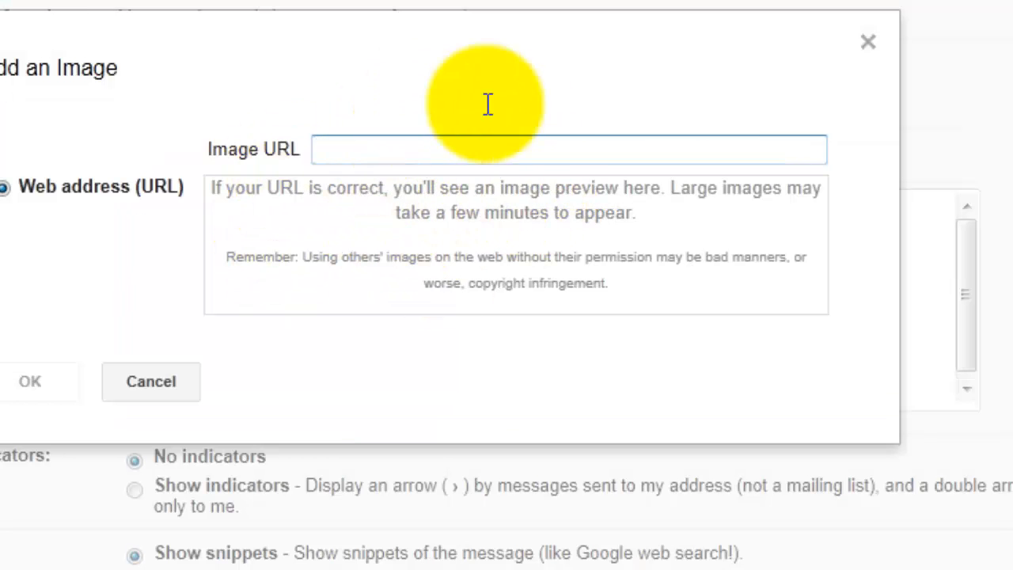
pyautogui.moveTo(272, 158)
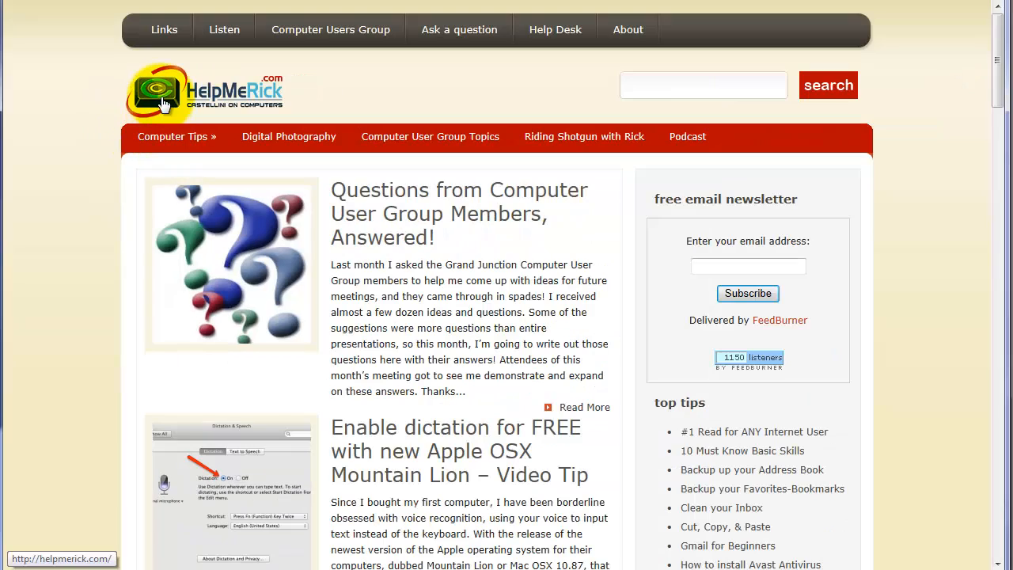
# Select the HelpMeRick logo's full image address from its Internet Explorer properties, then dismiss the window.
pyautogui.rightClick(161, 103)
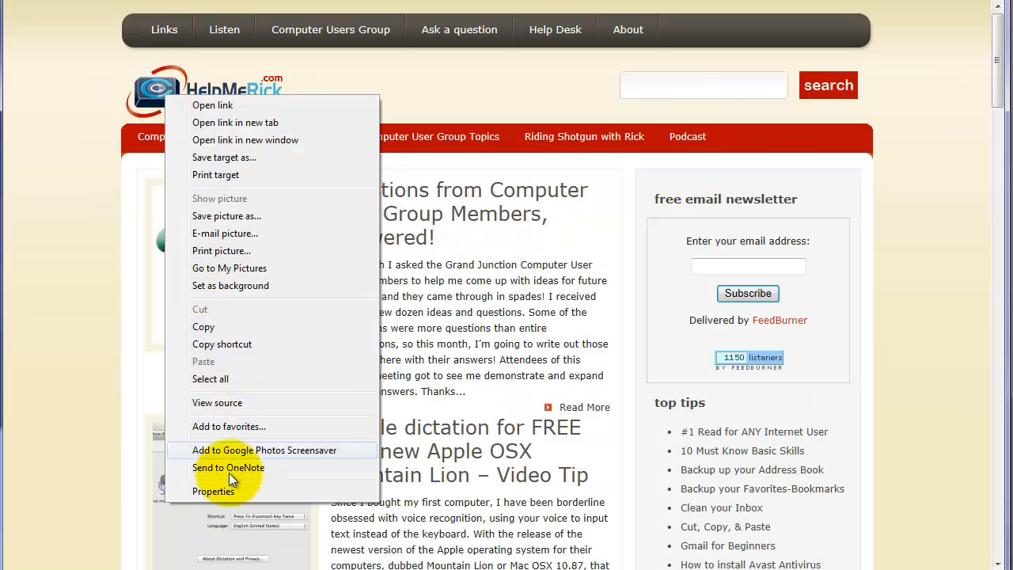
pyautogui.click(214, 490)
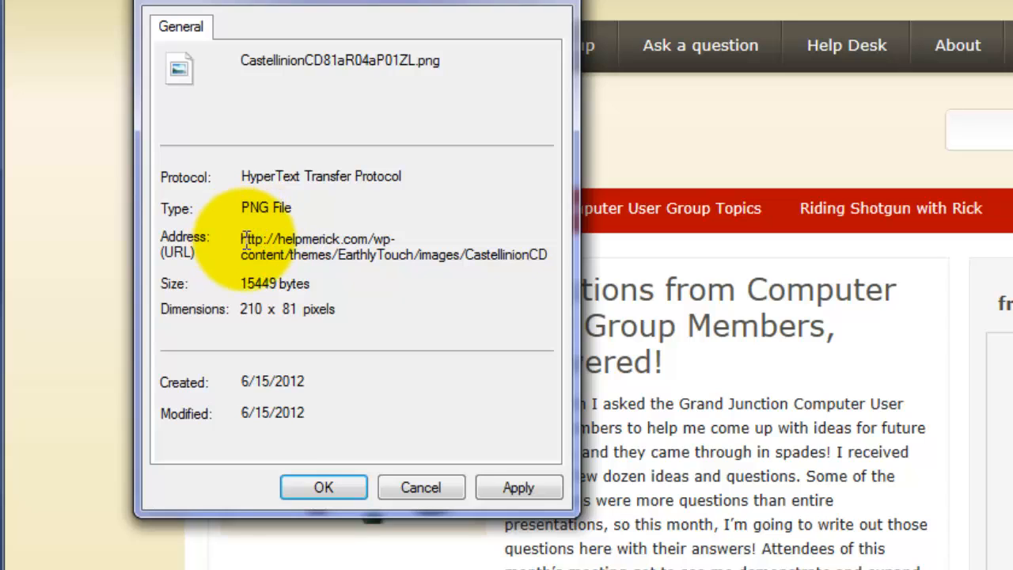
pyautogui.moveTo(241, 237); pyautogui.dragTo(364, 254)
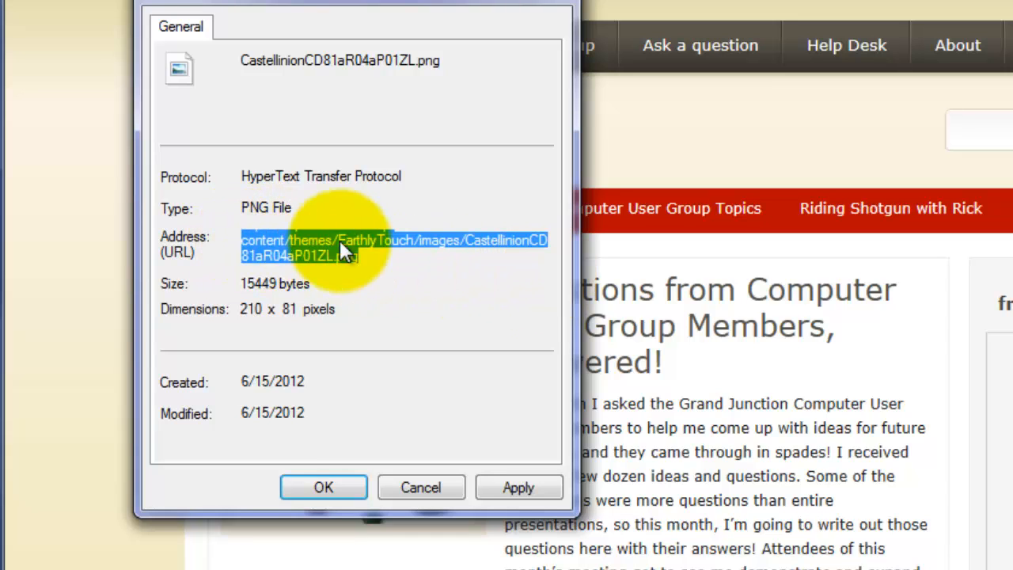
pyautogui.moveTo(297, 257)
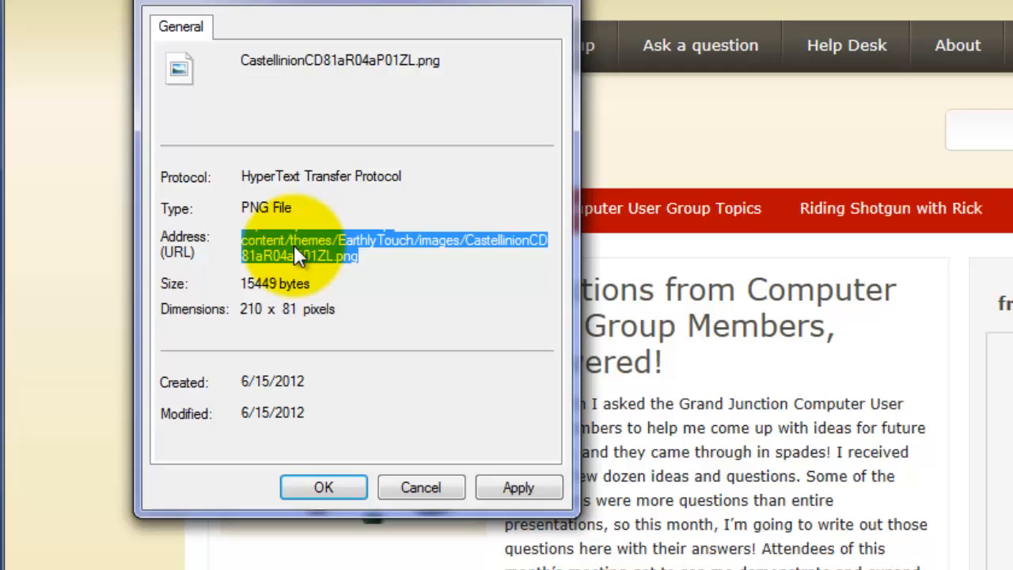
pyautogui.moveTo(431, 481)
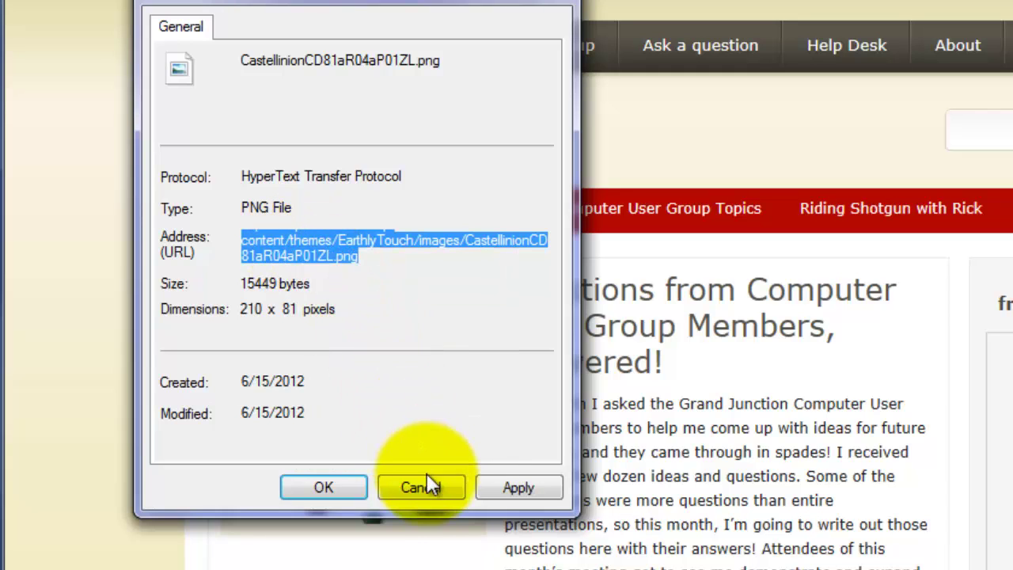
pyautogui.click(419, 487)
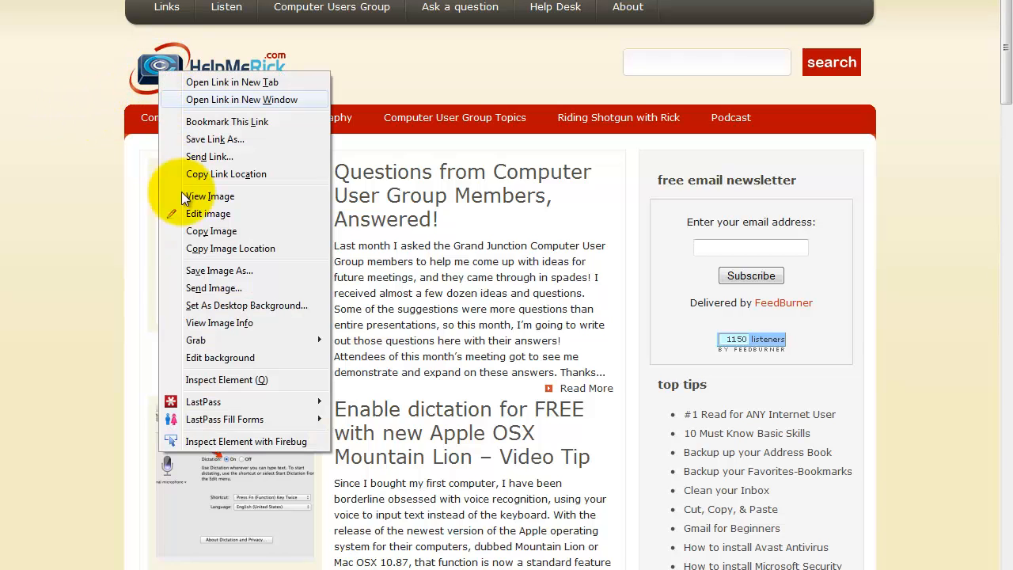
pyautogui.moveTo(250, 253)
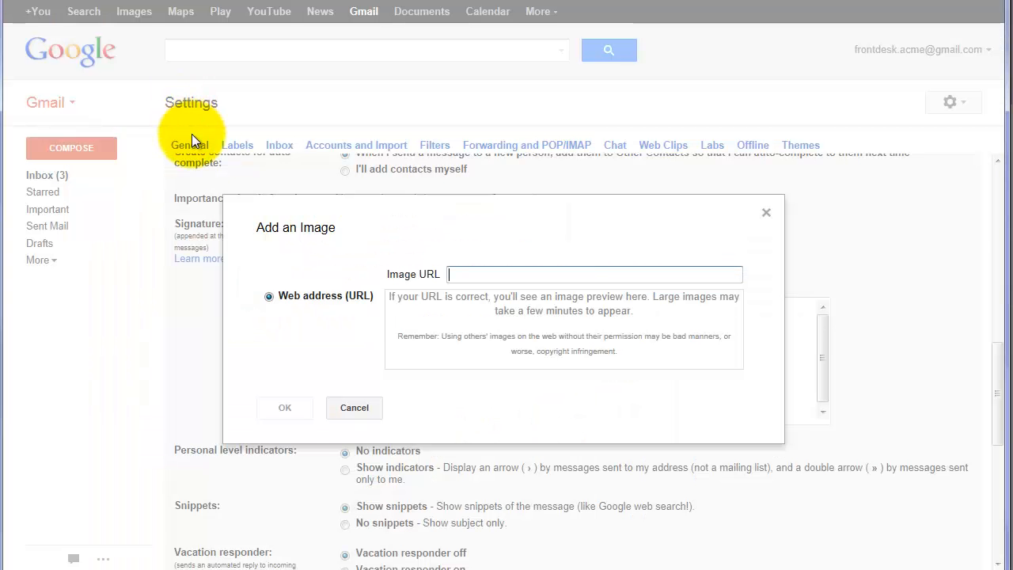
# Insert the HelpMeRick logo into the signature from its pasted image URL.
pyautogui.click(475, 274)
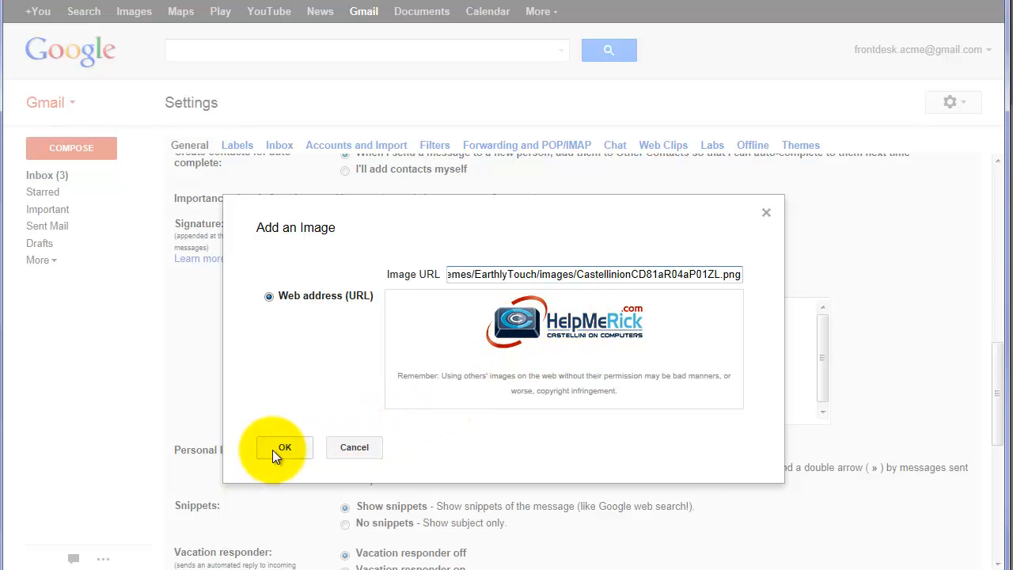
pyautogui.click(285, 446)
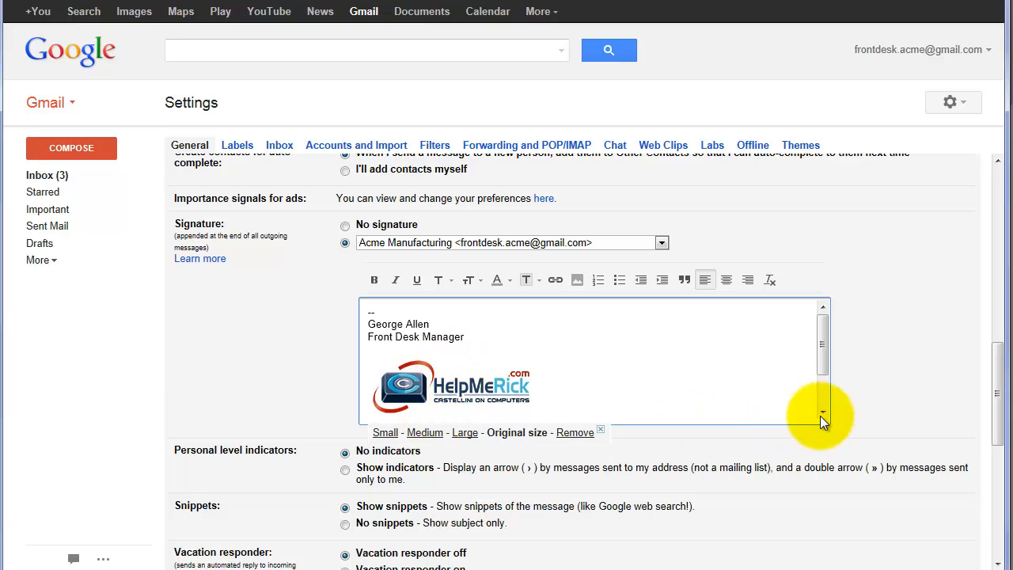
# Save the signature settings and return to the inbox.
pyautogui.scroll(-3)
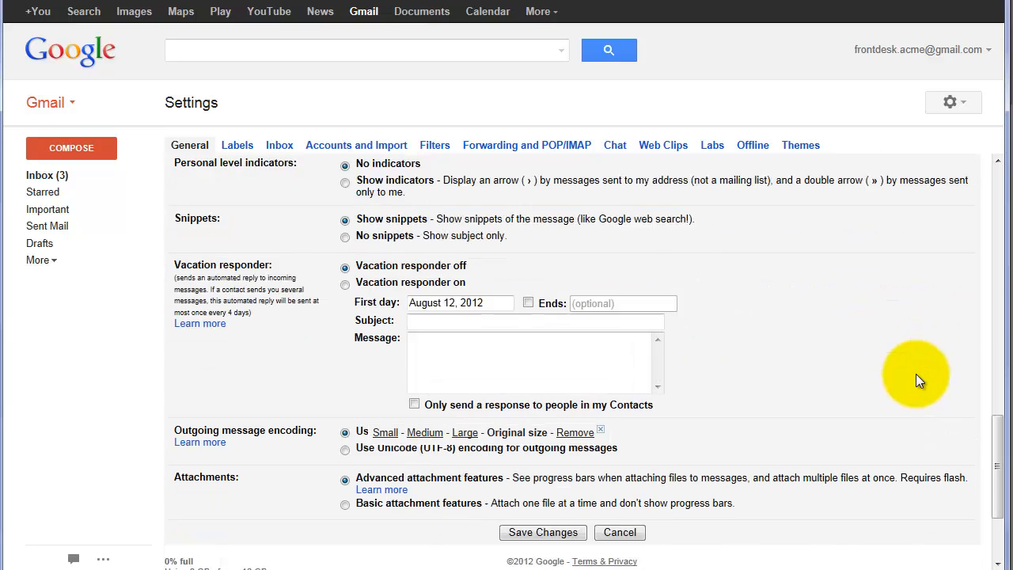
pyautogui.scroll(-3)
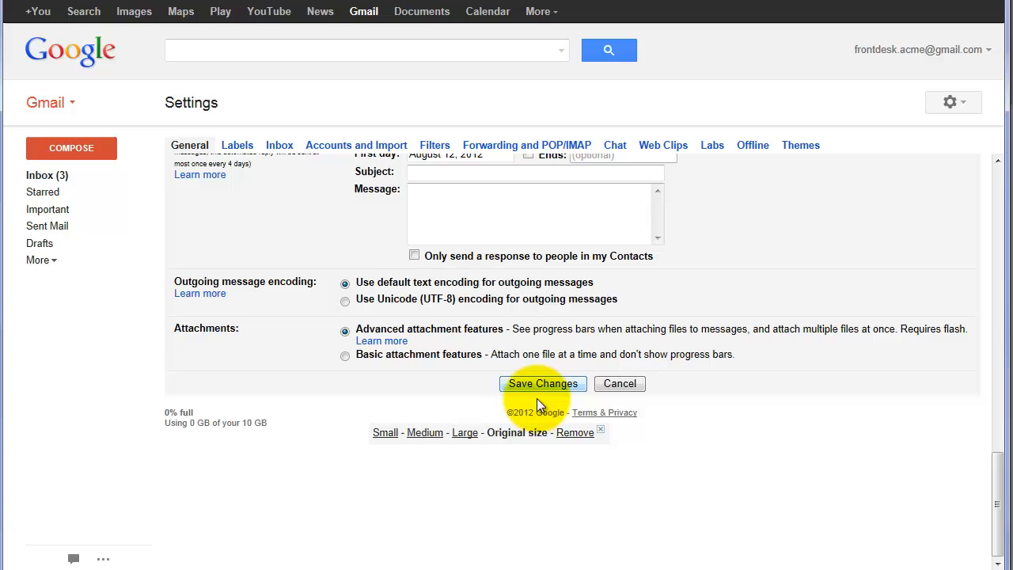
pyautogui.click(541, 383)
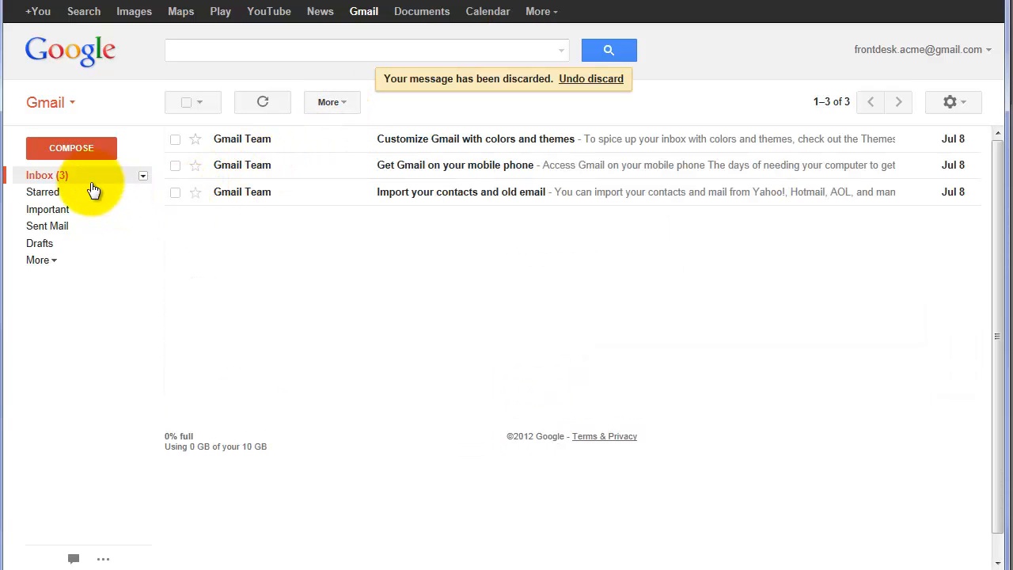
pyautogui.moveTo(76, 155)
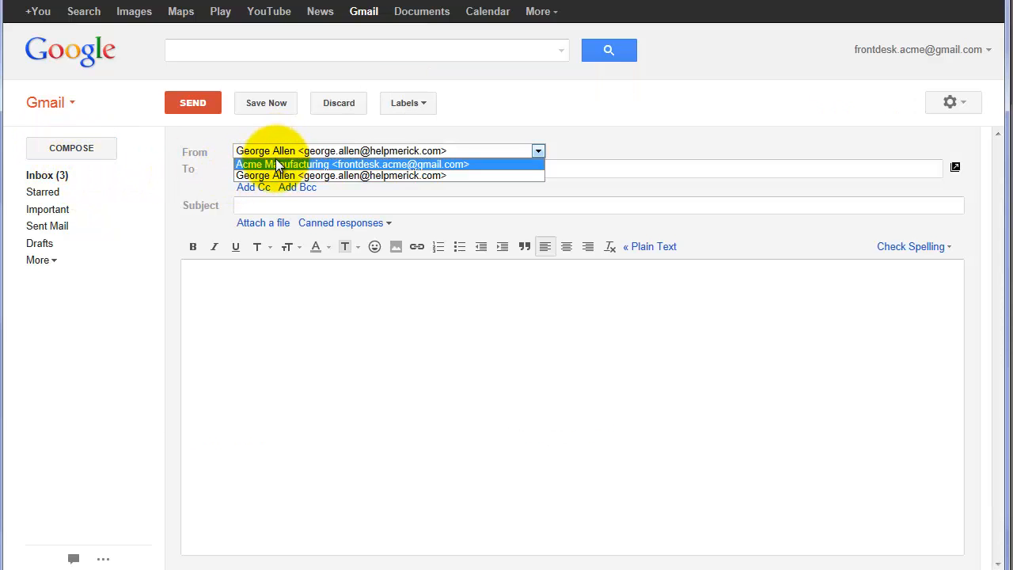
# Start a new message from Acme Manufacturing showing the George Allen signature with logo.
pyautogui.click(344, 163)
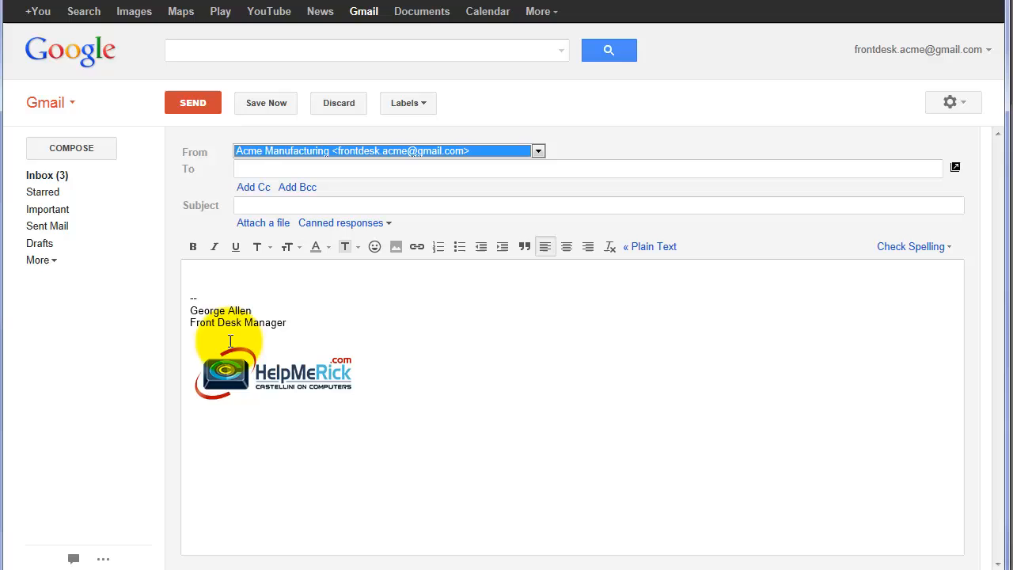